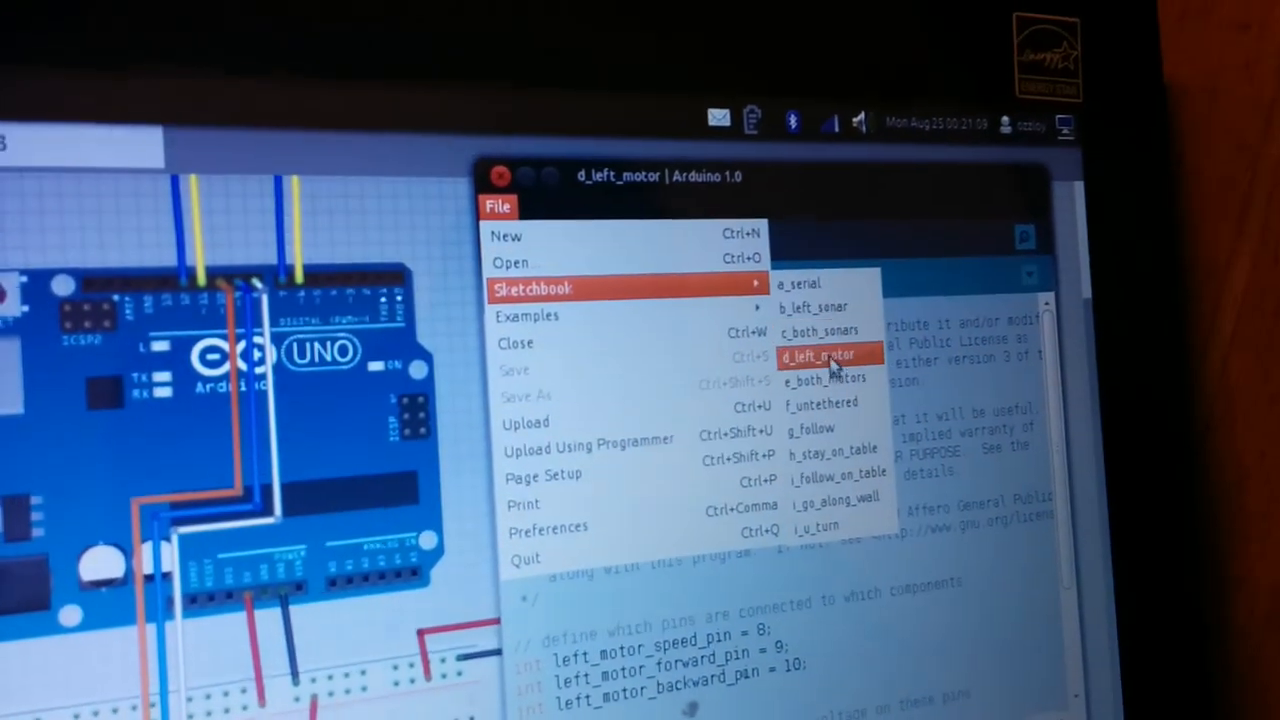
Open the d_left_motor sketch from File > Sketchbook
click(825, 355)
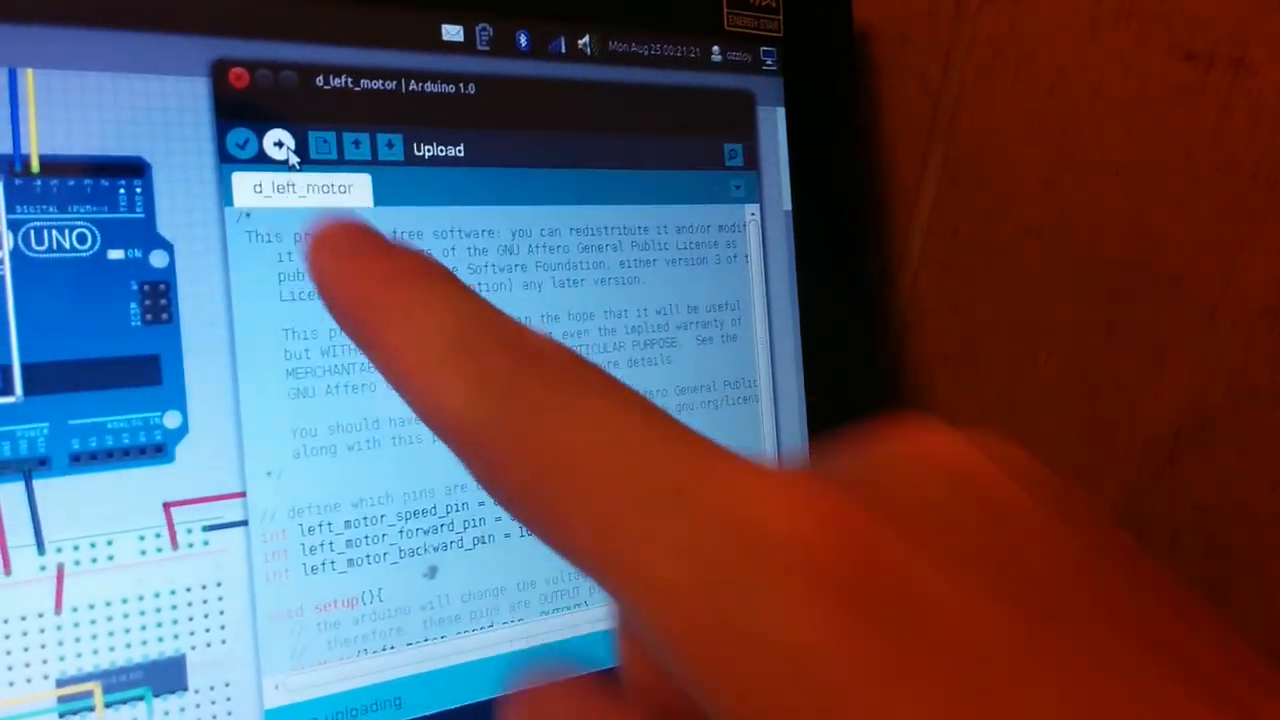
Upload d_left_motor to the Arduino Uno and wait for 'Done uploading'
click(282, 147)
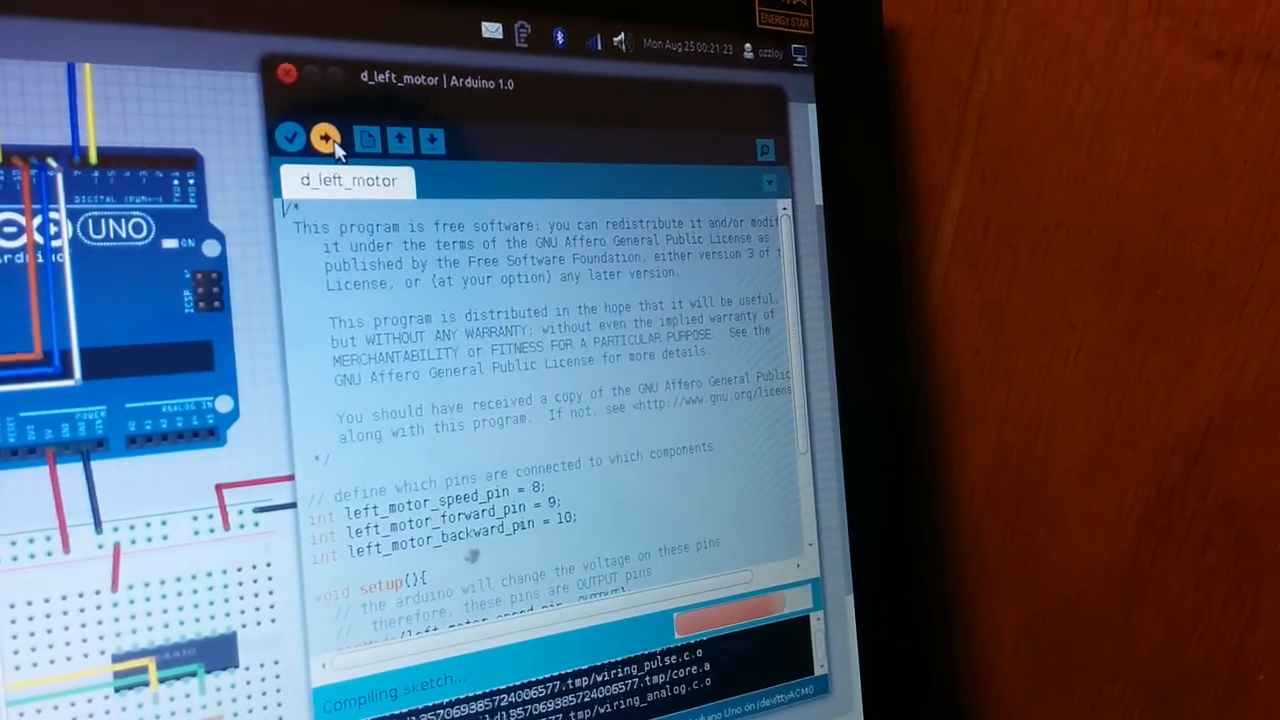
click(325, 138)
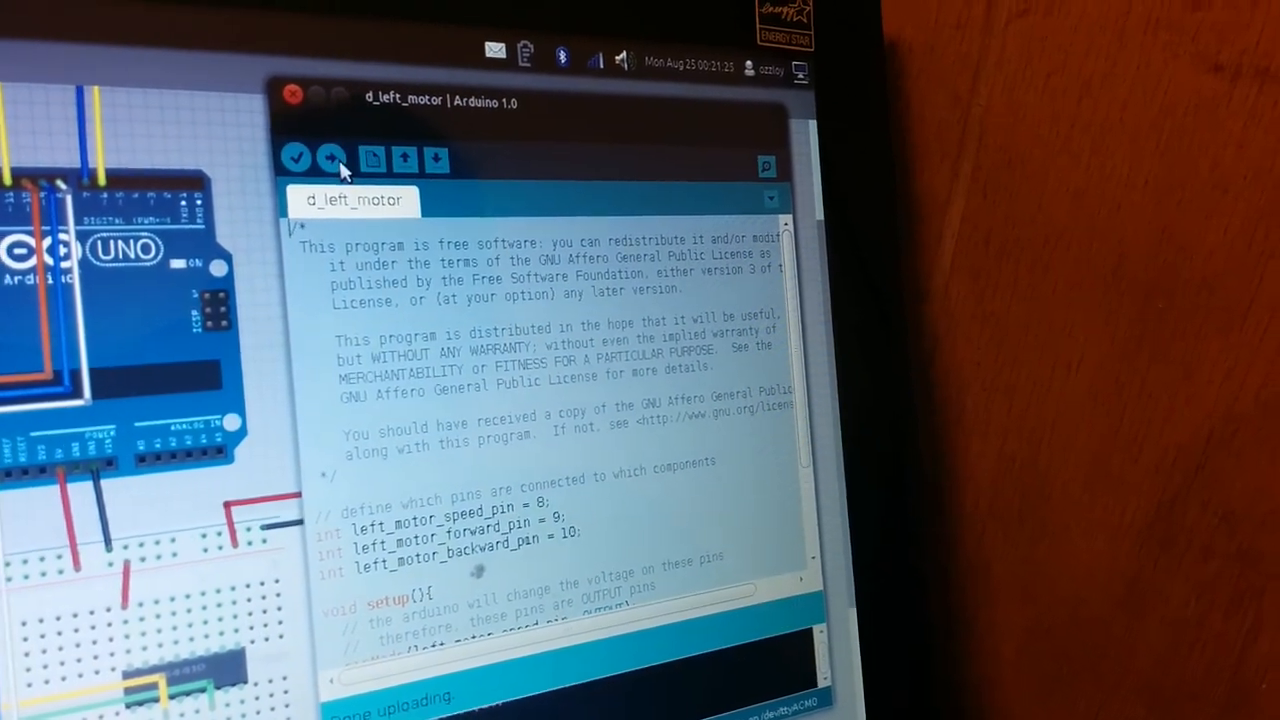